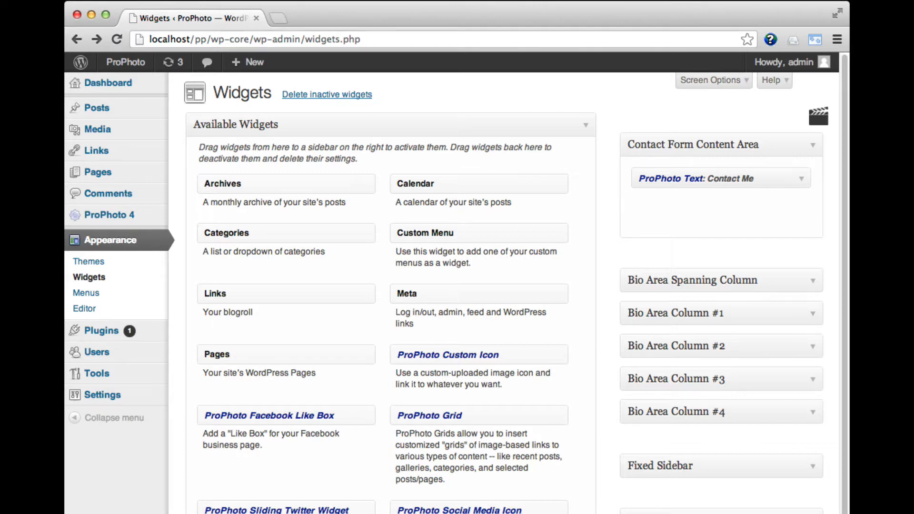
Step: Enable the bio area, then turn on the footer area in Sidebars & Footer
{"action": "left_click", "coordinate": [102, 215]}
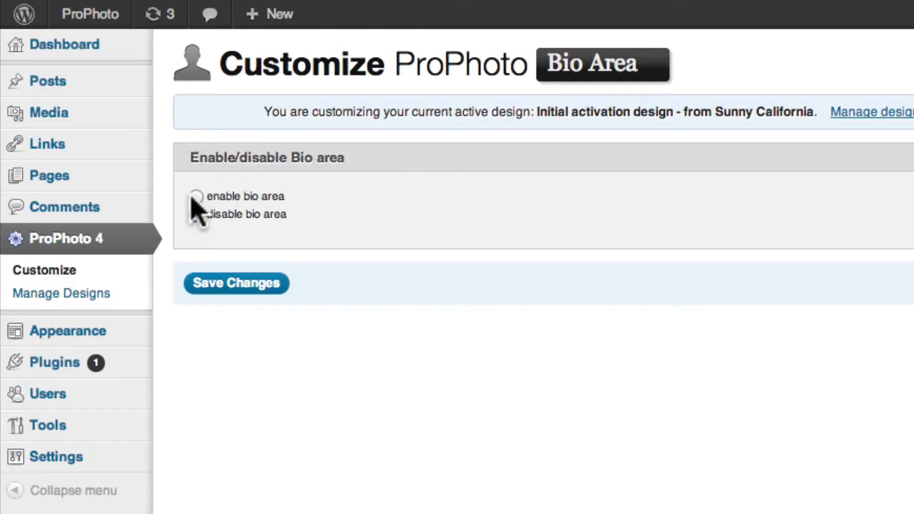
{"action": "left_click", "coordinate": [197, 196]}
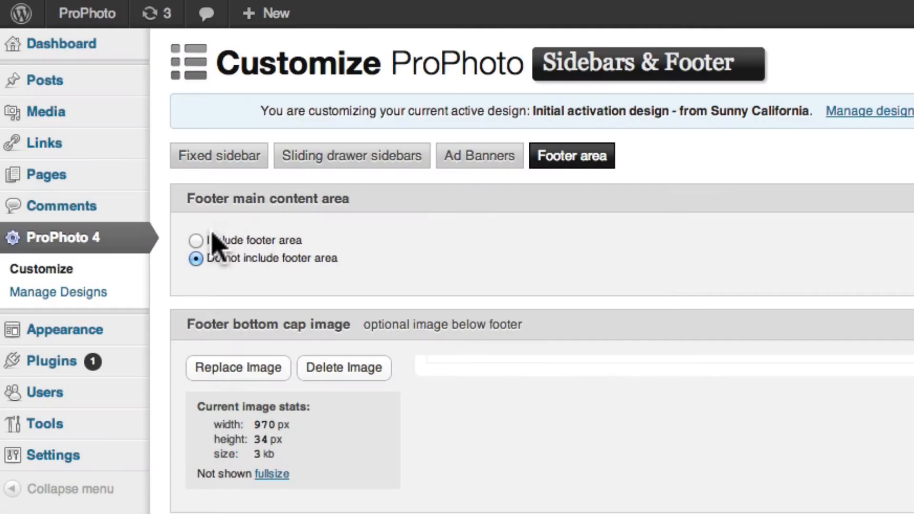
{"action": "left_click", "coordinate": [195, 240]}
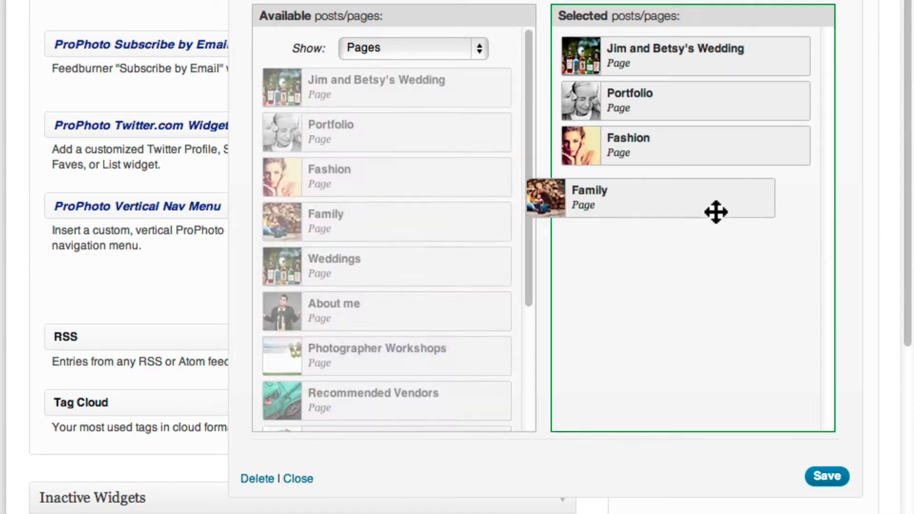
Step: Add the Family page to the Grid widget's Selected posts/pages list
{"action": "left_click", "coordinate": [826, 476]}
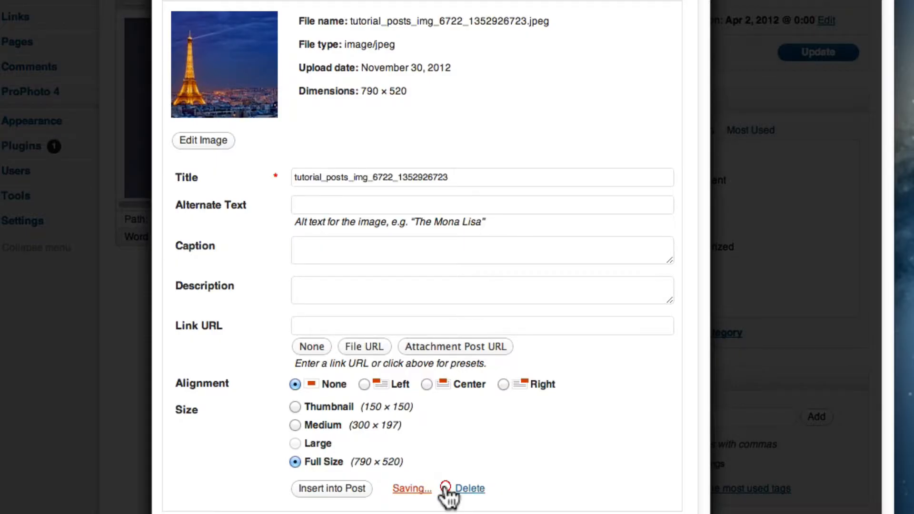
Step: Review the 'Style: Text below' grid options and save the changes
{"action": "left_click", "coordinate": [471, 488]}
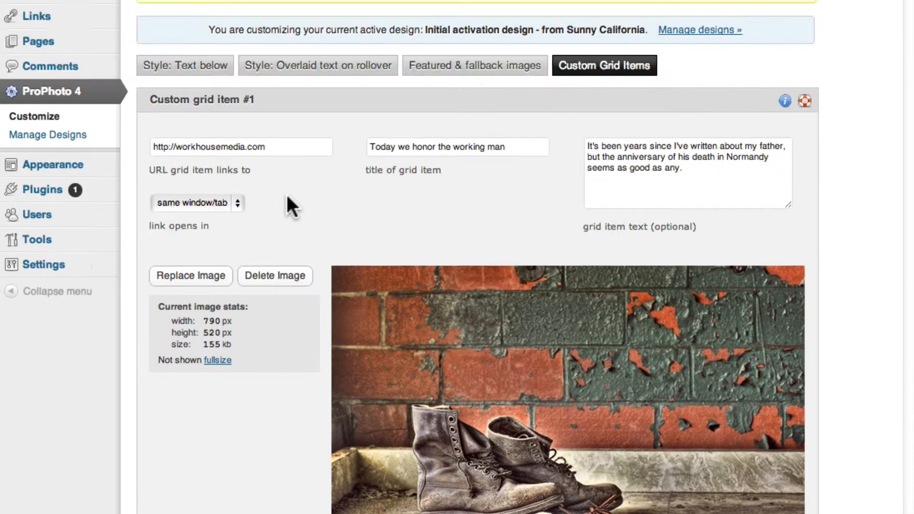
{"action": "left_click", "coordinate": [185, 65]}
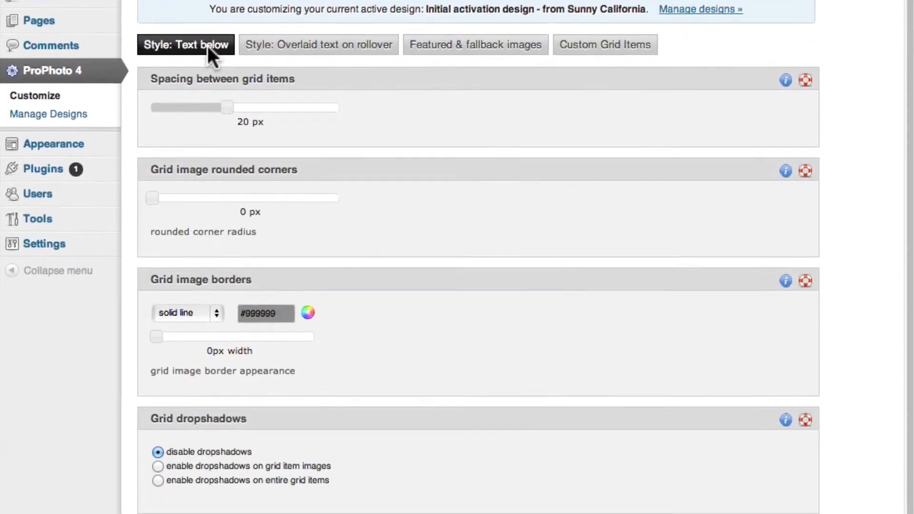
{"action": "scroll", "scroll_direction": "down", "scroll_amount": 3}
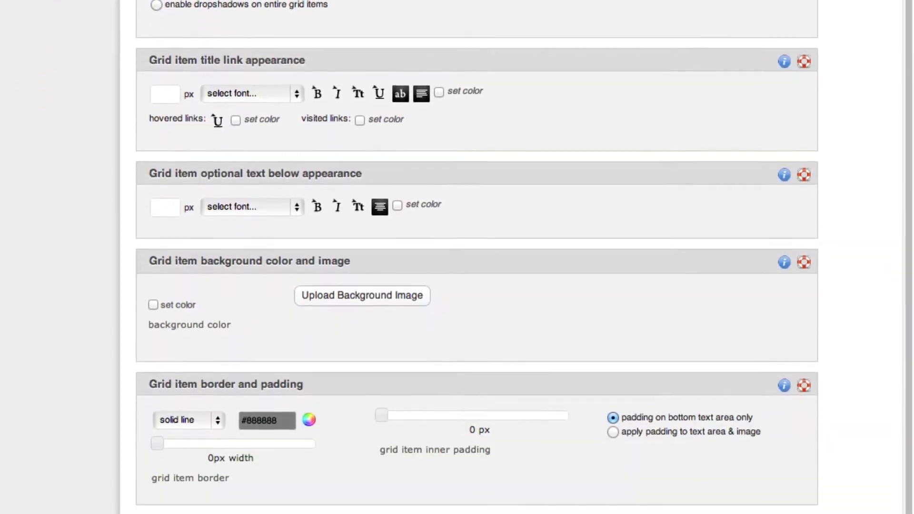
{"action": "left_click", "coordinate": [183, 161]}
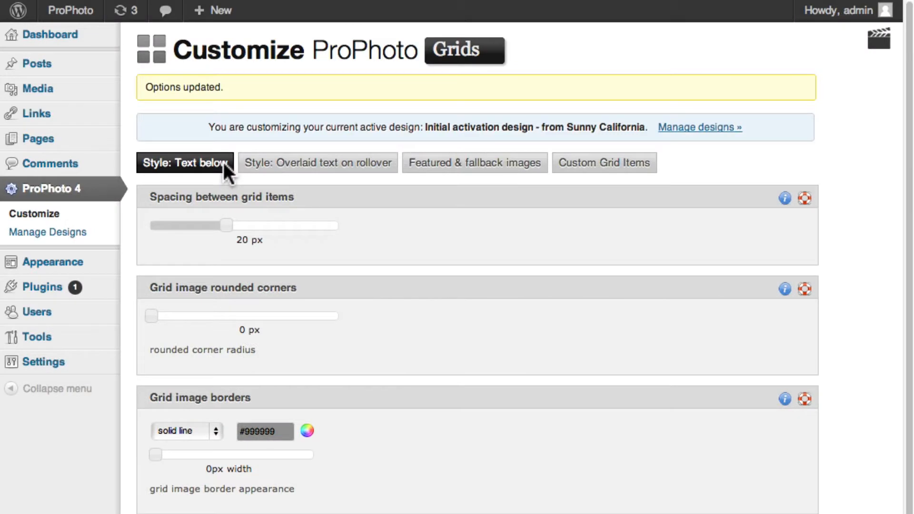
{"action": "left_click", "coordinate": [318, 162]}
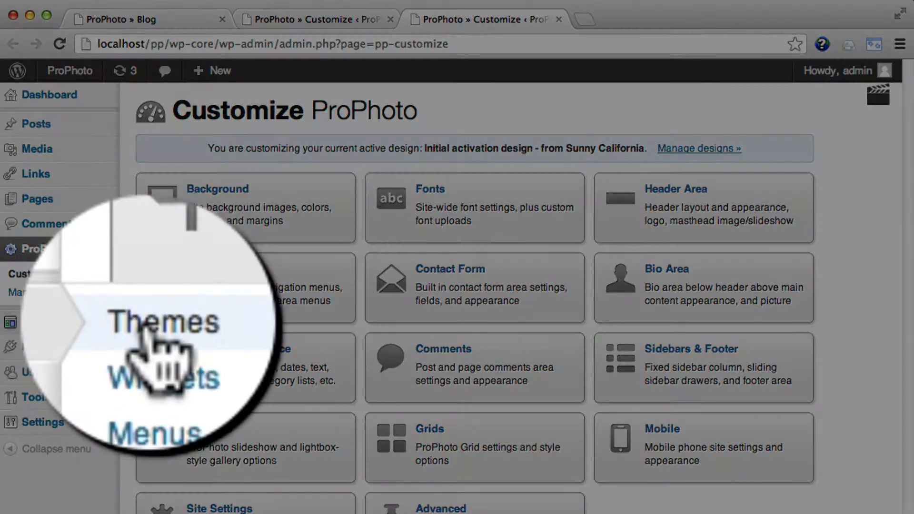
Step: Set the ProPhoto Grid widget to show galleries opening as a popup slideshow
{"action": "left_click", "coordinate": [169, 376]}
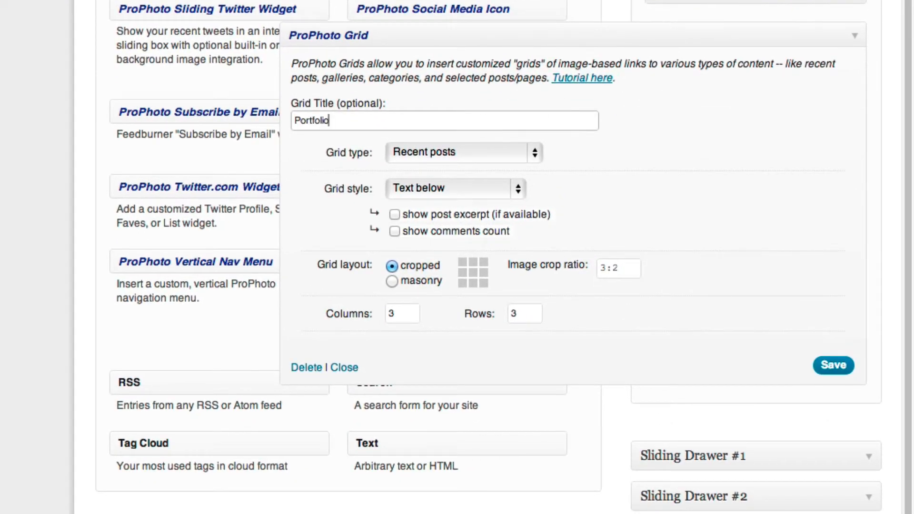
{"action": "left_click", "coordinate": [463, 152]}
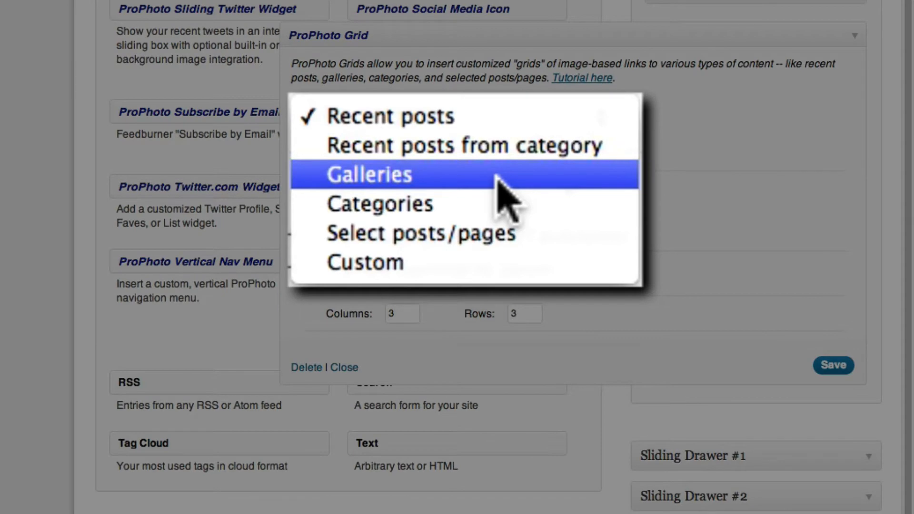
{"action": "left_click", "coordinate": [369, 175]}
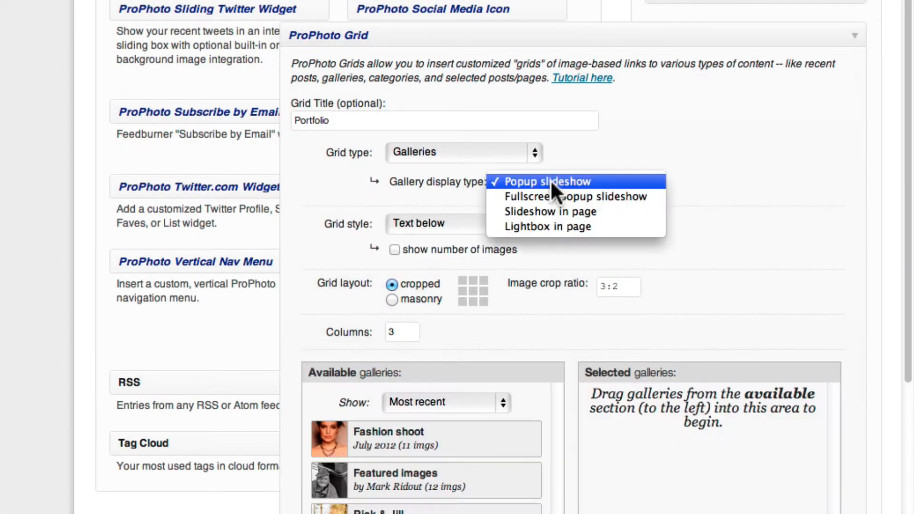
{"action": "left_click", "coordinate": [549, 211]}
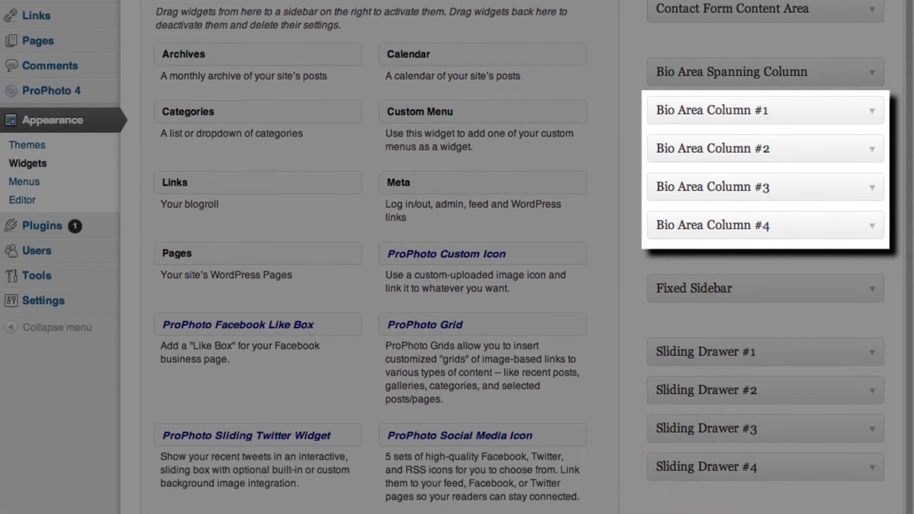
{"action": "scroll", "scroll_direction": "down", "scroll_amount": 3}
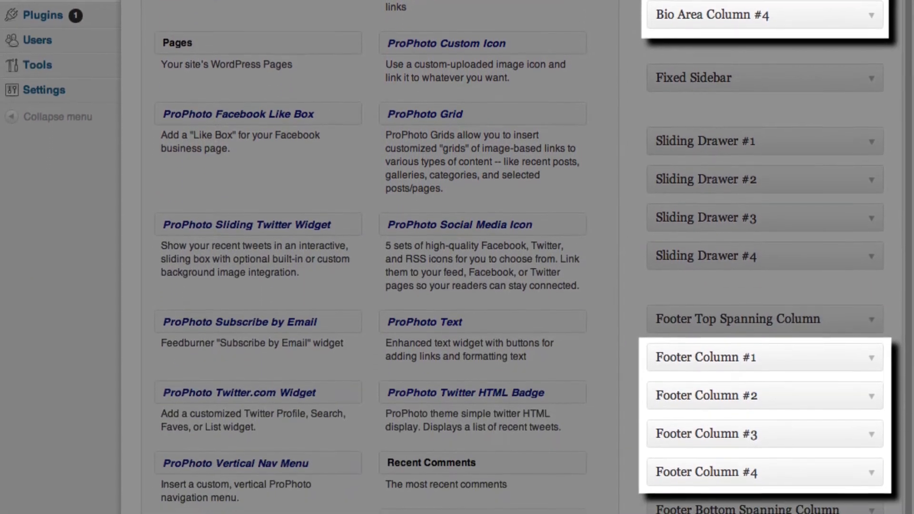
{"action": "scroll", "scroll_direction": "down", "scroll_amount": 3}
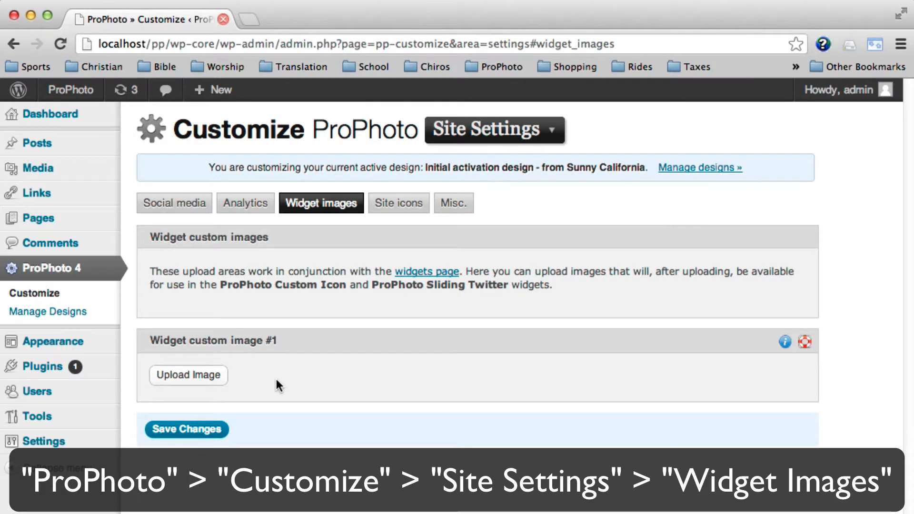
Step: Pick an image file from the computer and upload it as custom image #1
{"action": "left_click", "coordinate": [188, 375]}
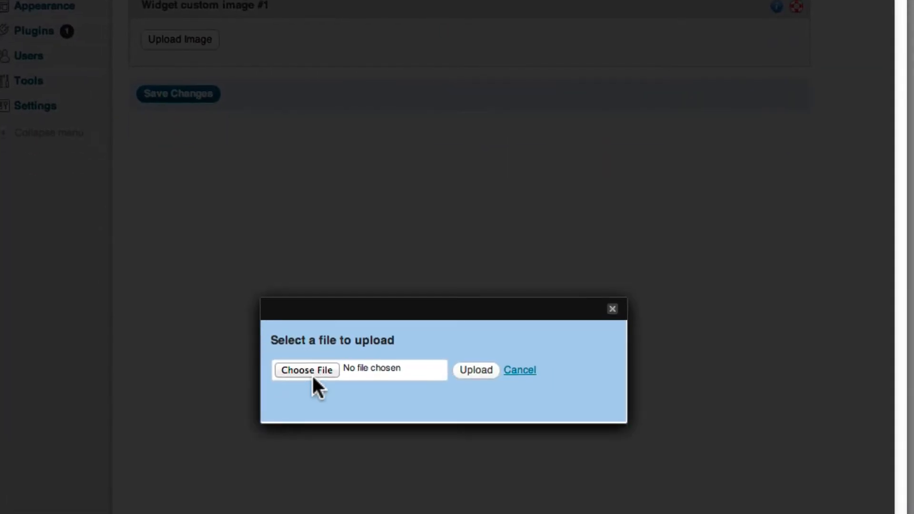
{"action": "left_click", "coordinate": [305, 370]}
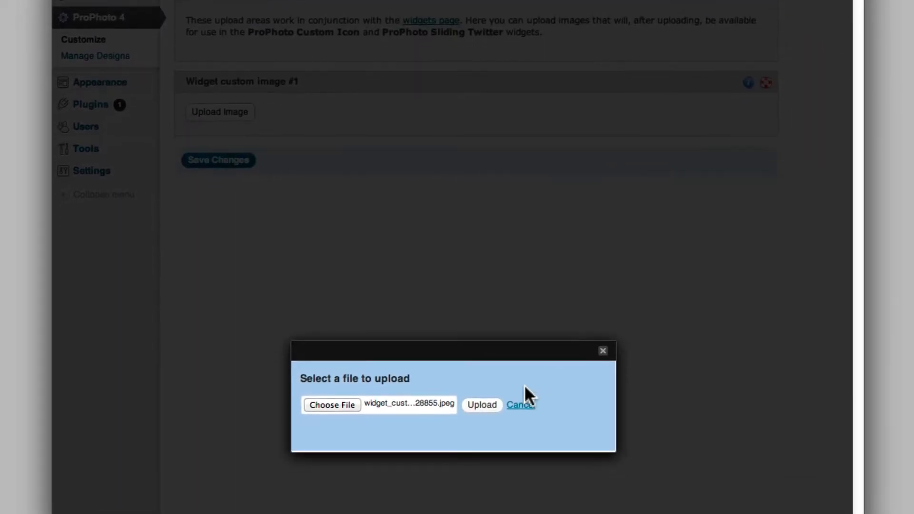
{"action": "left_click", "coordinate": [481, 404]}
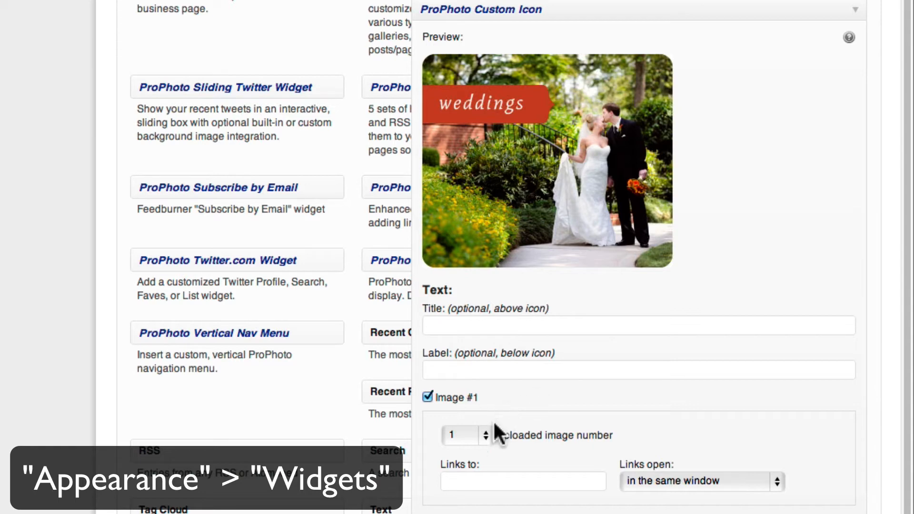
Step: Scroll down the Widgets page to the Custom Icon widget's image options
{"action": "scroll", "scroll_direction": "down", "scroll_amount": 3}
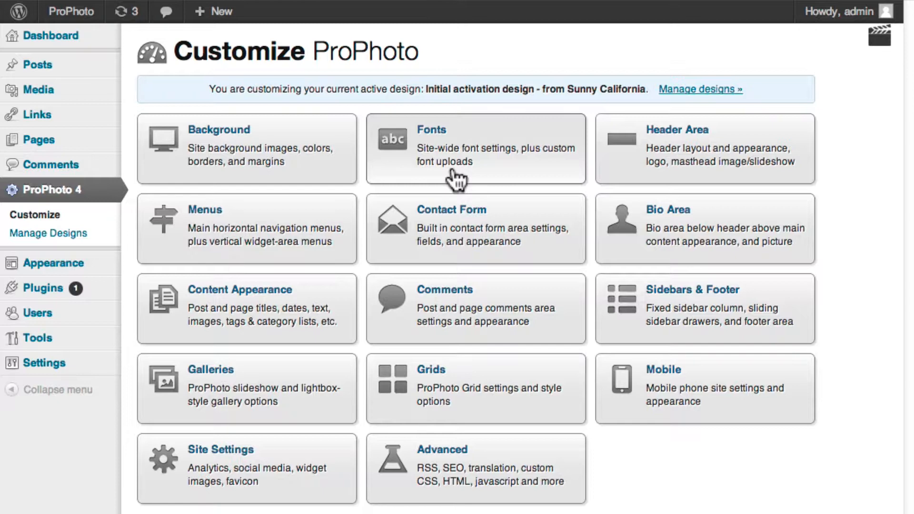
{"action": "mouse_move", "coordinate": [542, 199]}
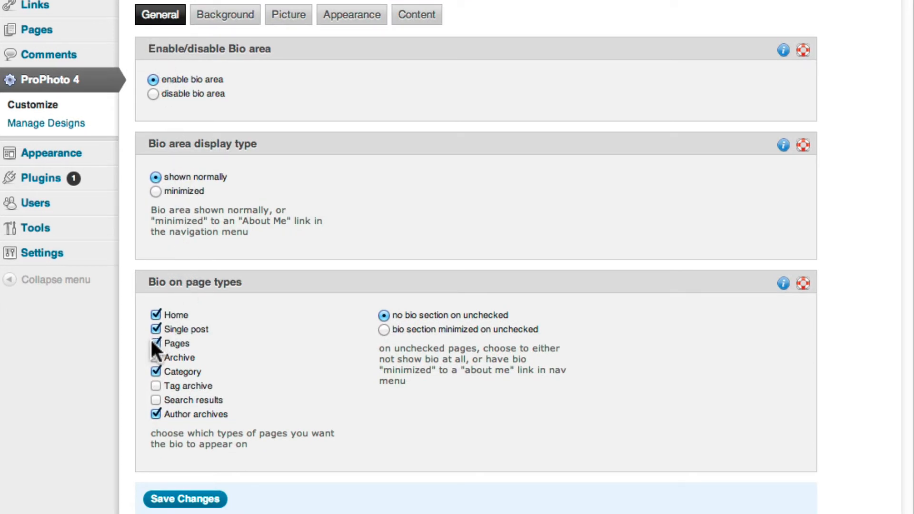
Step: Keep the bio area off regular pages and set it to show minimized
{"action": "left_click", "coordinate": [155, 343]}
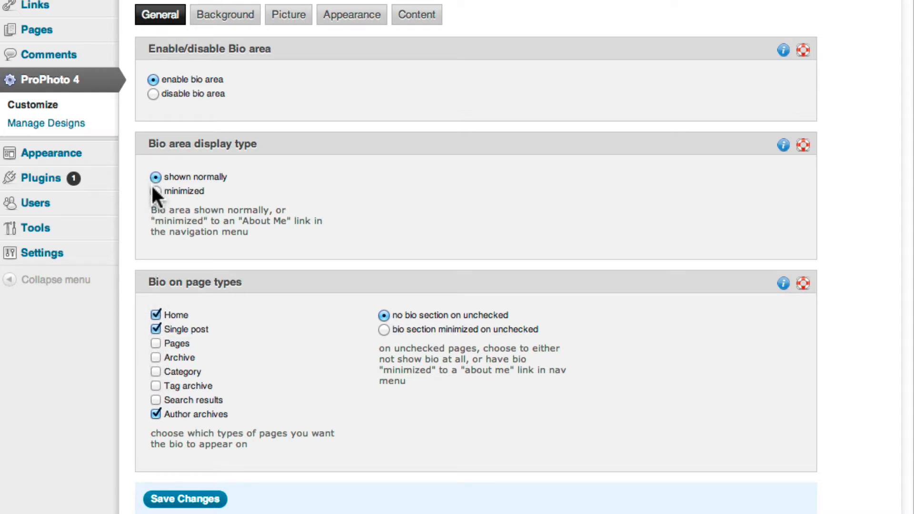
{"action": "left_click", "coordinate": [155, 190]}
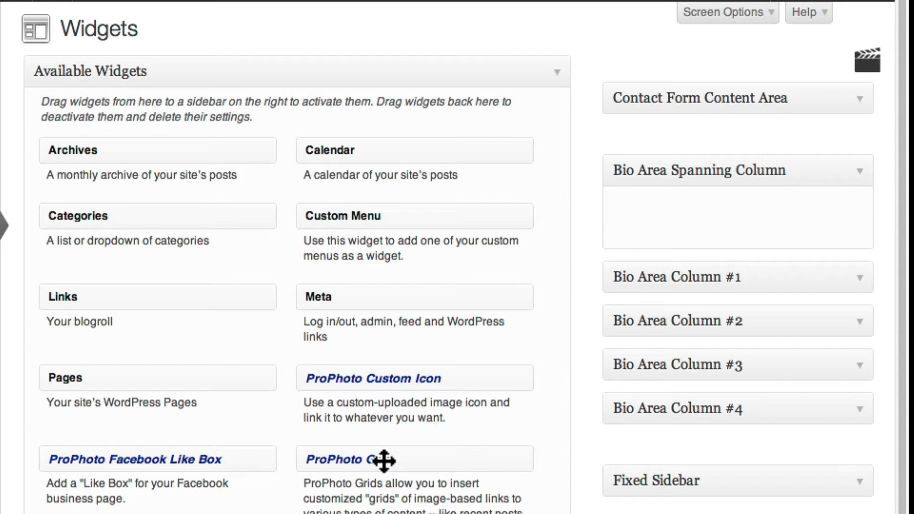
Step: Place a Grid widget in the Bio Area Spanning Column, enter a title, and add Fall days
{"action": "left_click", "coordinate": [373, 459]}
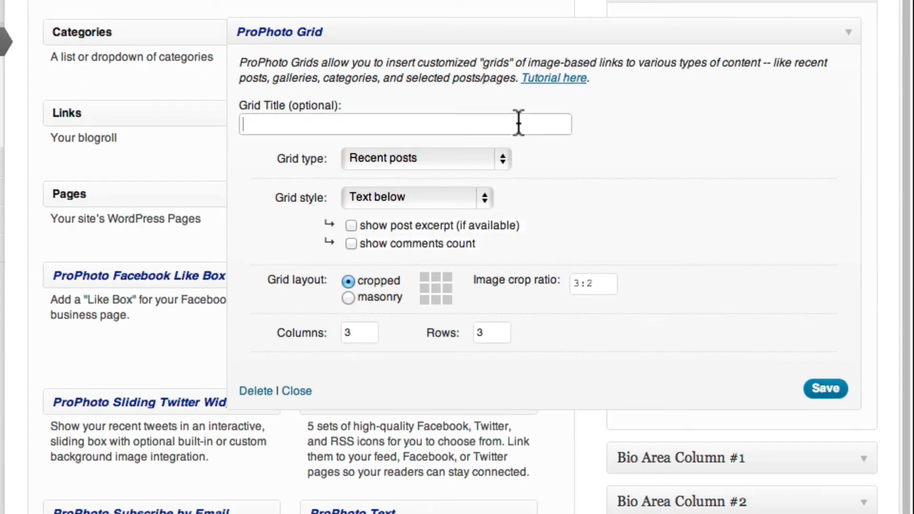
{"action": "left_click", "coordinate": [425, 158]}
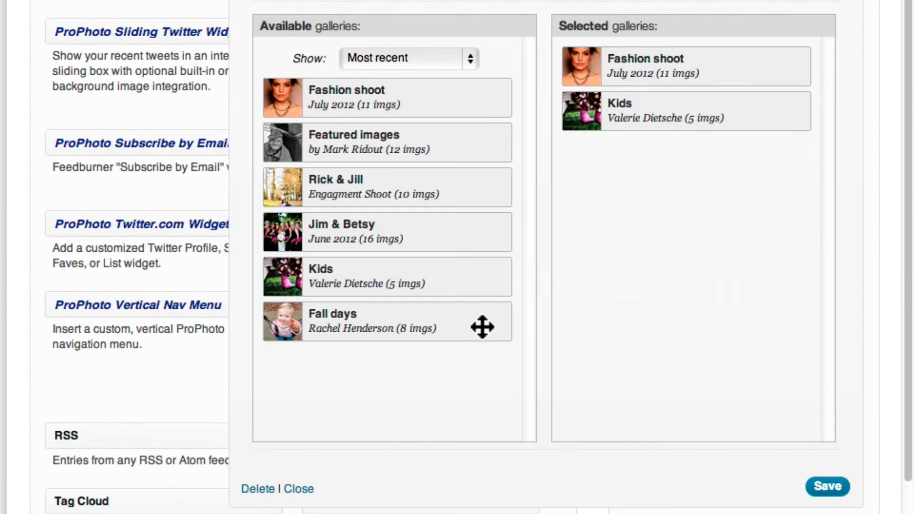
{"action": "left_click_drag", "start_coordinate": [385, 321], "coordinate": [685, 156]}
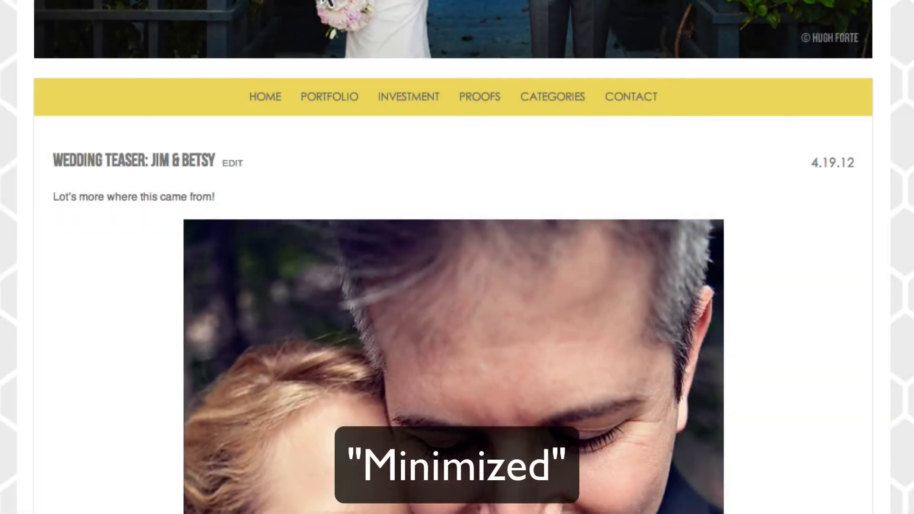
Step: Browse the site front end and scroll to the bio's Portfolio grid
{"action": "left_click", "coordinate": [328, 96]}
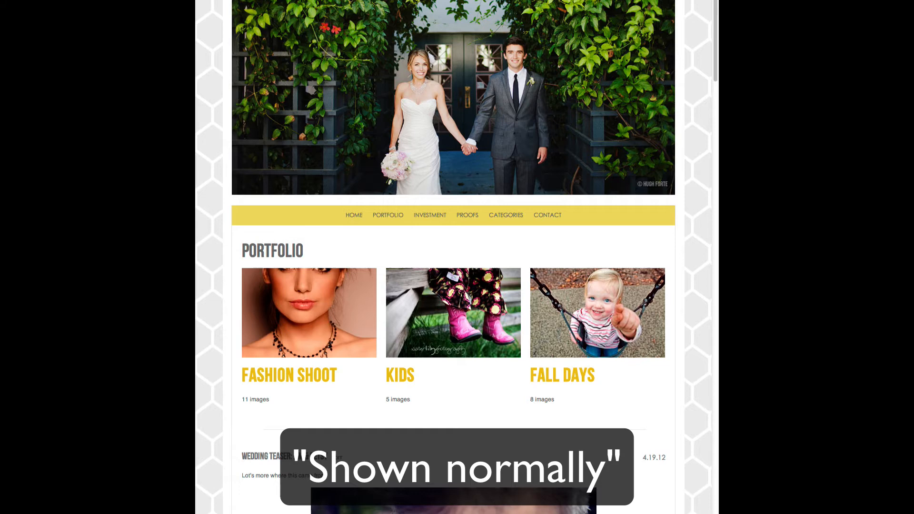
{"action": "scroll", "scroll_direction": "down", "scroll_amount": 3}
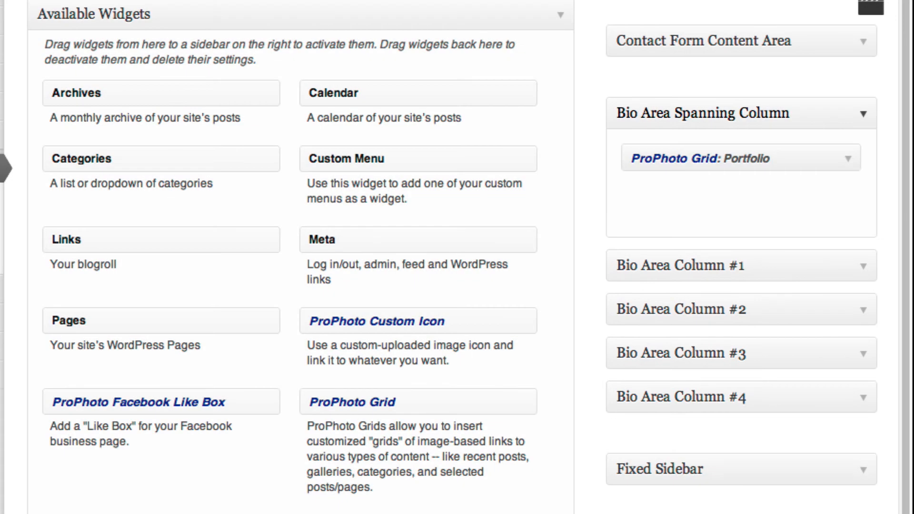
Step: Scroll to the Bio Area Spanning Column and expand the ProPhoto Grid: Portfolio widget
{"action": "scroll", "scroll_direction": "down", "scroll_amount": 3}
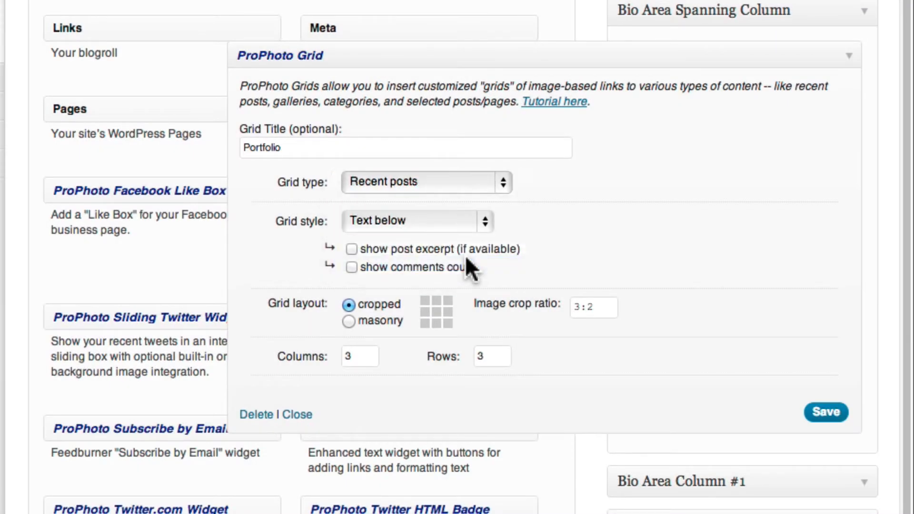
{"action": "left_click", "coordinate": [425, 181]}
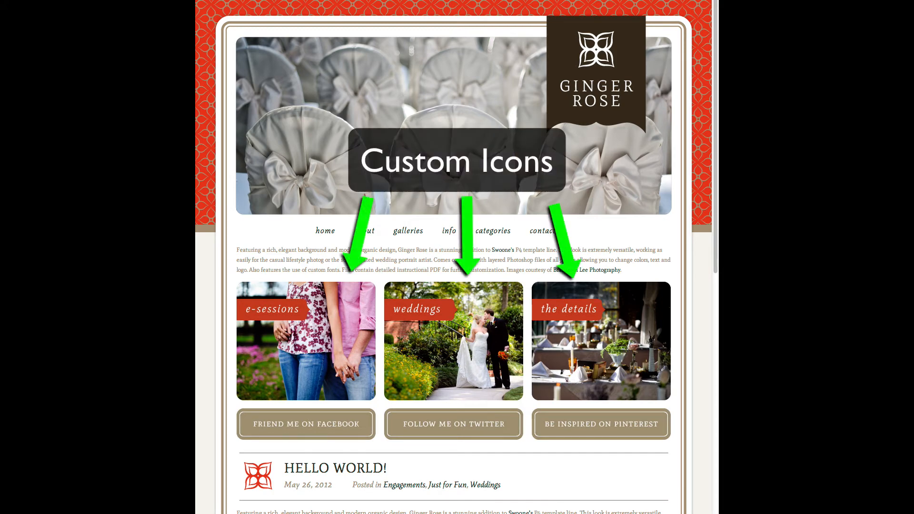
Step: Scroll the Ginger Rose demo down to its three custom gallery icons
{"action": "scroll", "scroll_direction": "down", "scroll_amount": 3}
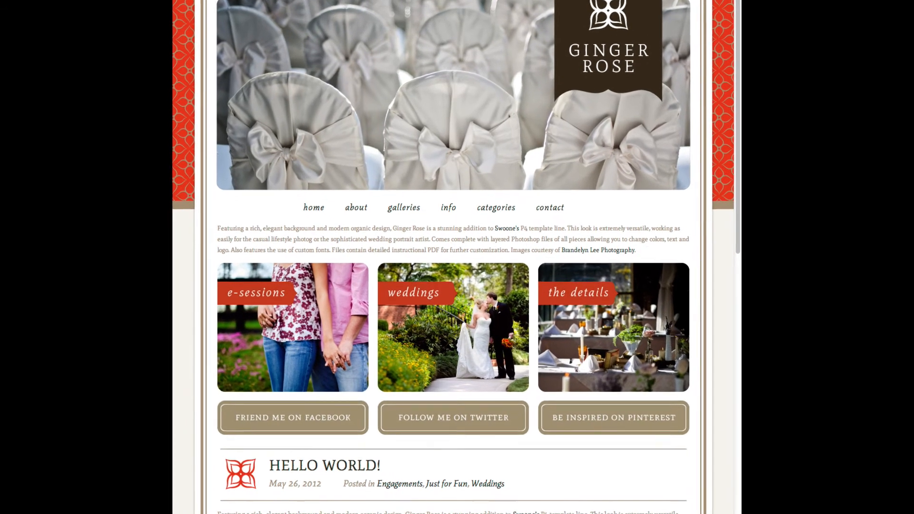
{"action": "scroll", "scroll_direction": "down", "scroll_amount": 3}
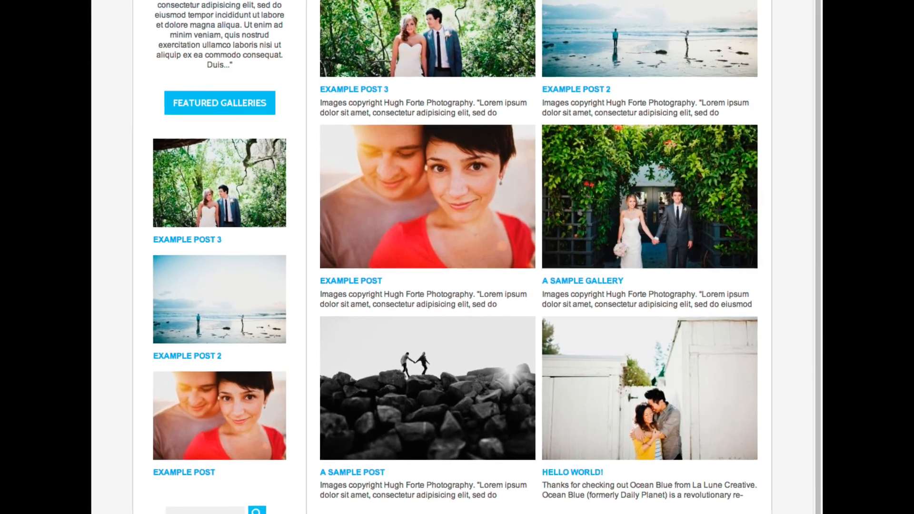
Step: Scroll through the Ocean Blue Featured Galleries sidebar and a footer posts grid
{"action": "scroll", "scroll_direction": "up", "scroll_amount": 3}
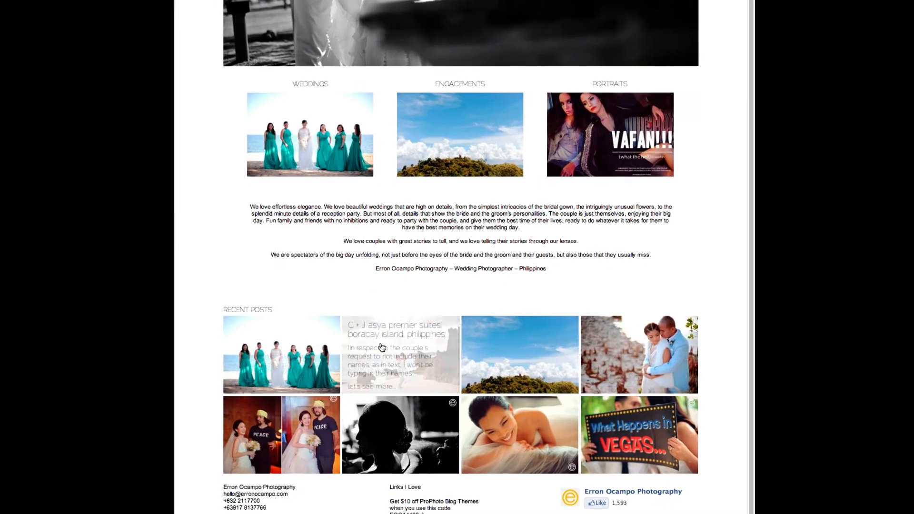
{"action": "scroll", "scroll_direction": "down", "scroll_amount": 3}
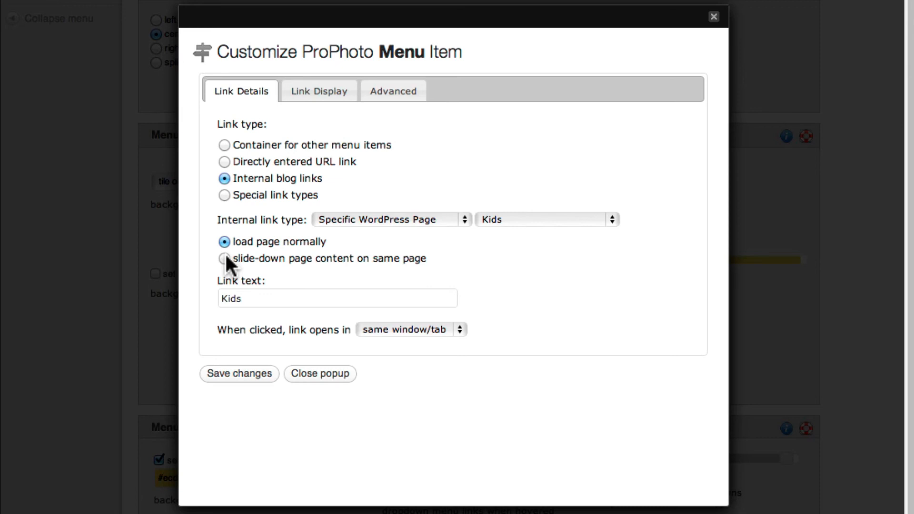
Step: Set the Kids menu item to 'slide-down page content on same page'
{"action": "left_click", "coordinate": [224, 258]}
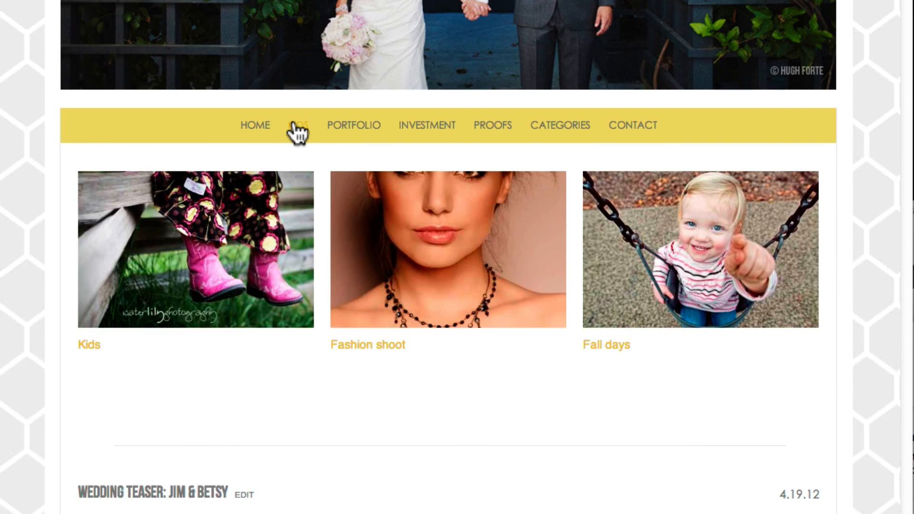
Step: Toggle the Kids slide-down panel with Kids, Fashion shoot and Fall days images
{"action": "scroll", "scroll_direction": "down", "scroll_amount": 3}
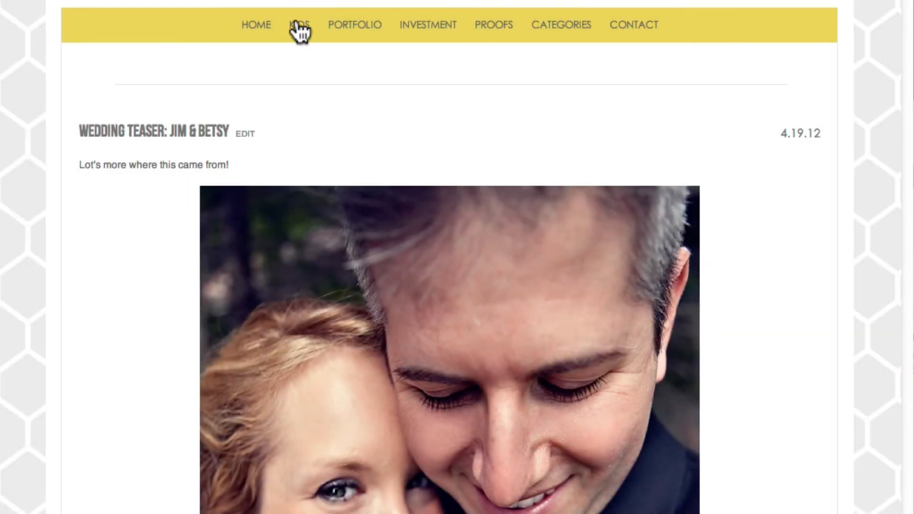
{"action": "left_click", "coordinate": [298, 24]}
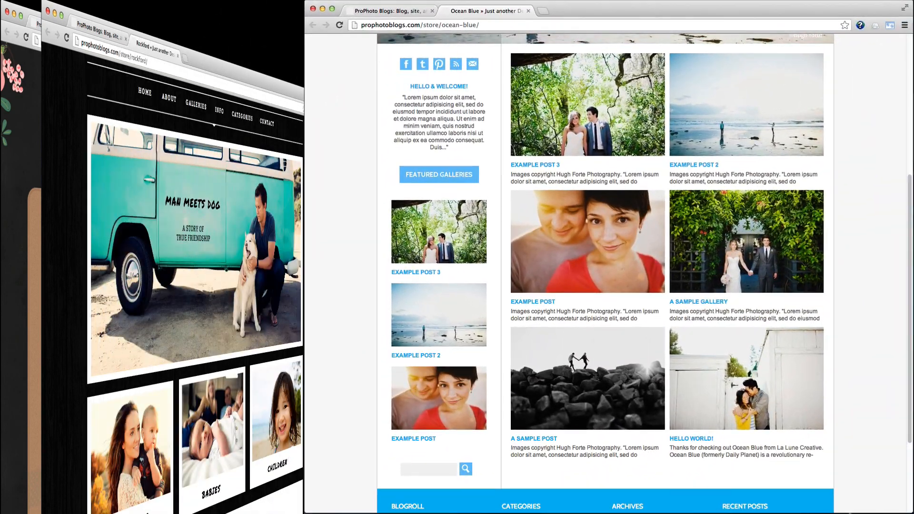
Step: Bring the Rockford demo tab with Families, Babies, Children tiles to the front
{"action": "left_click", "coordinate": [478, 11]}
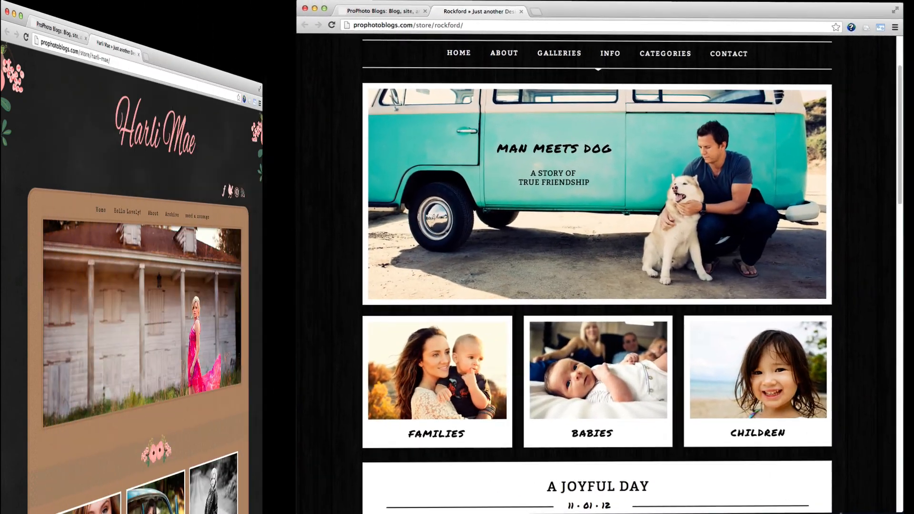